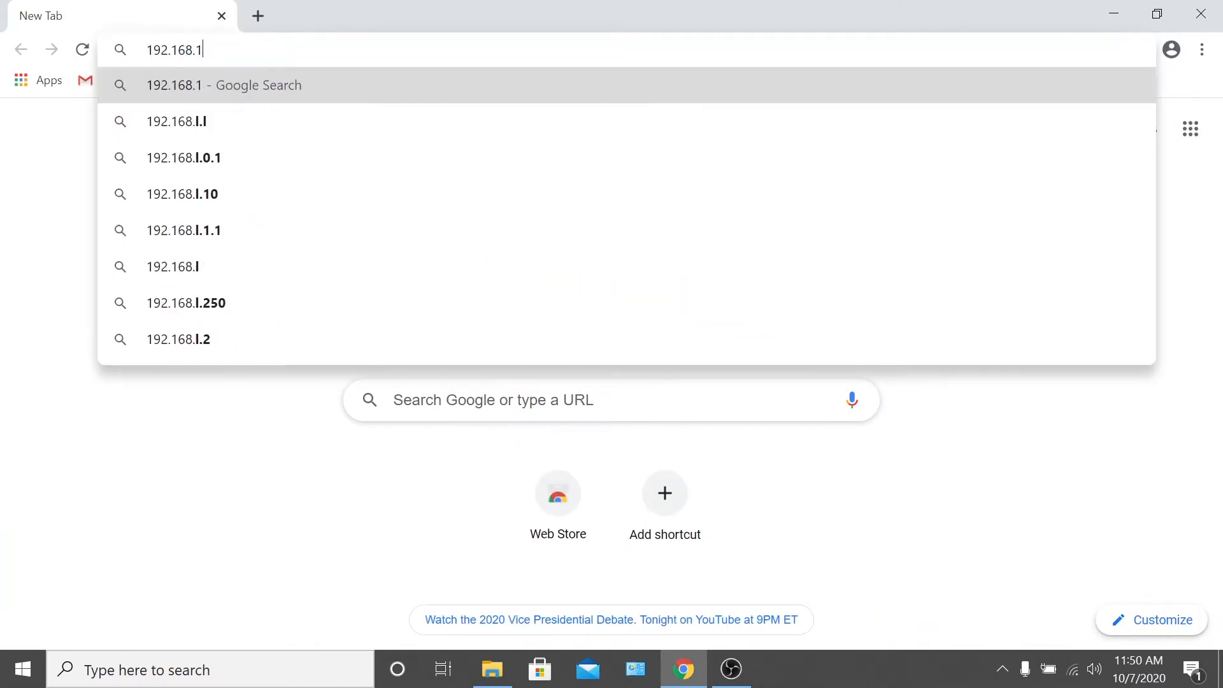
# Step: Load the copier's web page at 192.168.1.164, landing on Machine Identification
pyautogui.write('.164/main.html')
pyautogui.press('Enter')
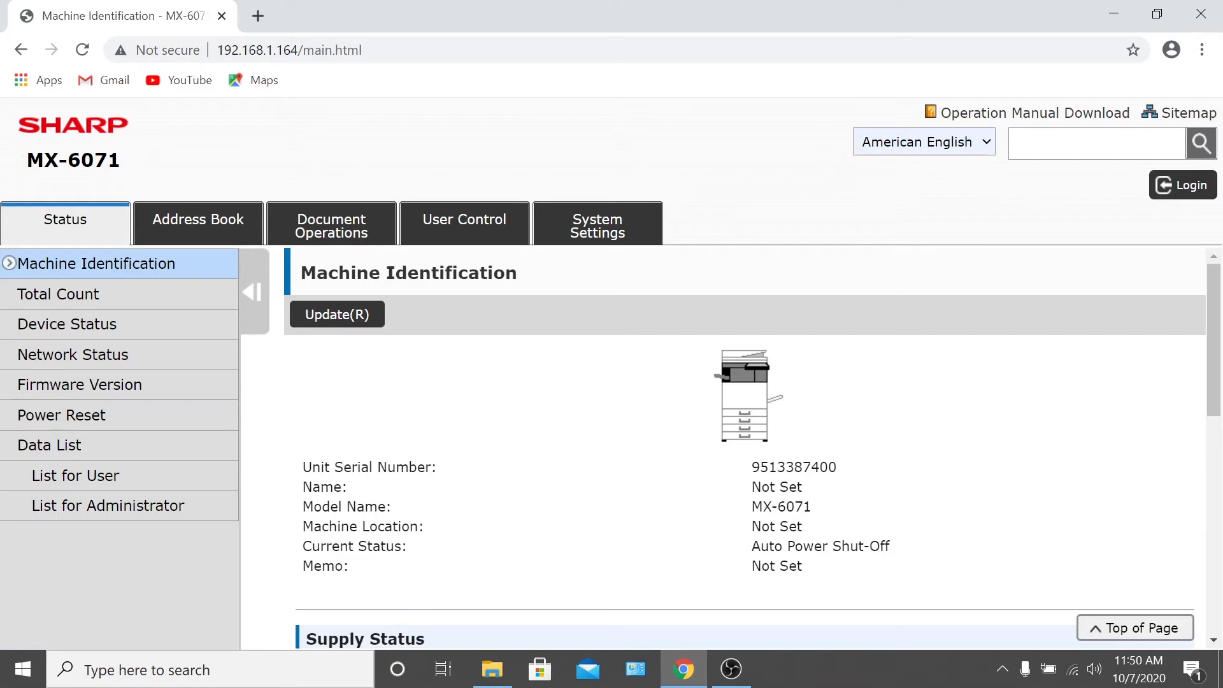
# Step: Log in as Administrator with the admin password via the Login(P) button
pyautogui.click(1183, 185)
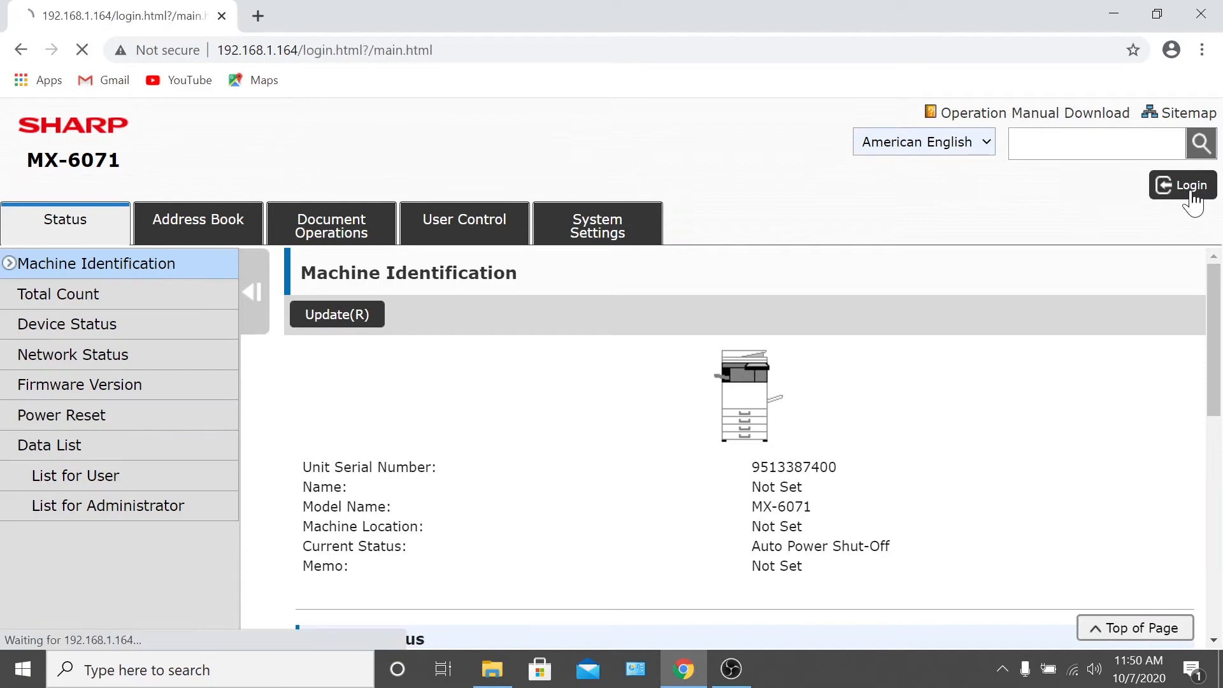
pyautogui.click(1180, 185)
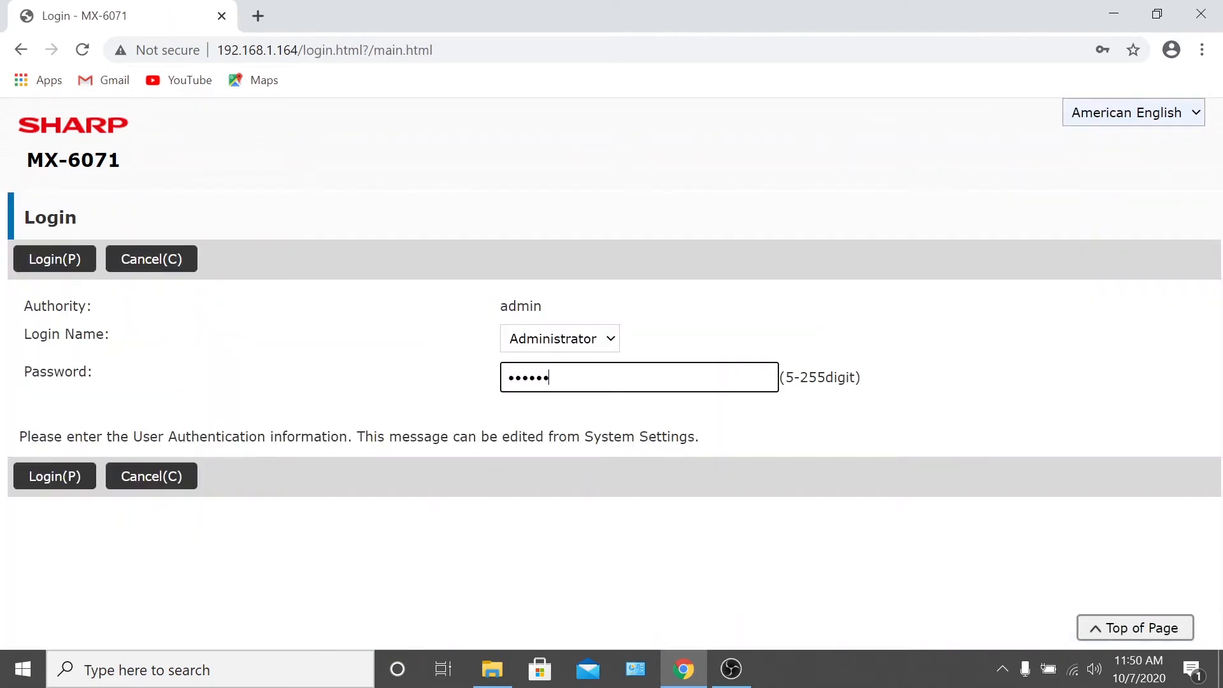
pyautogui.click(53, 475)
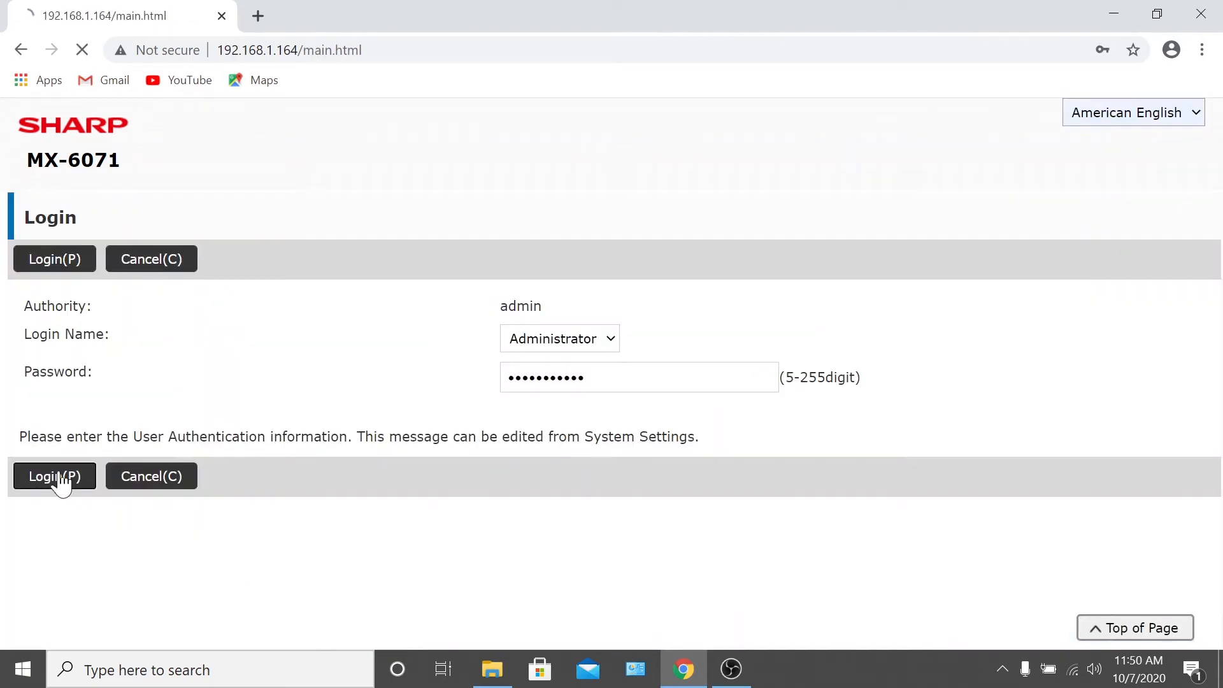
pyautogui.click(54, 475)
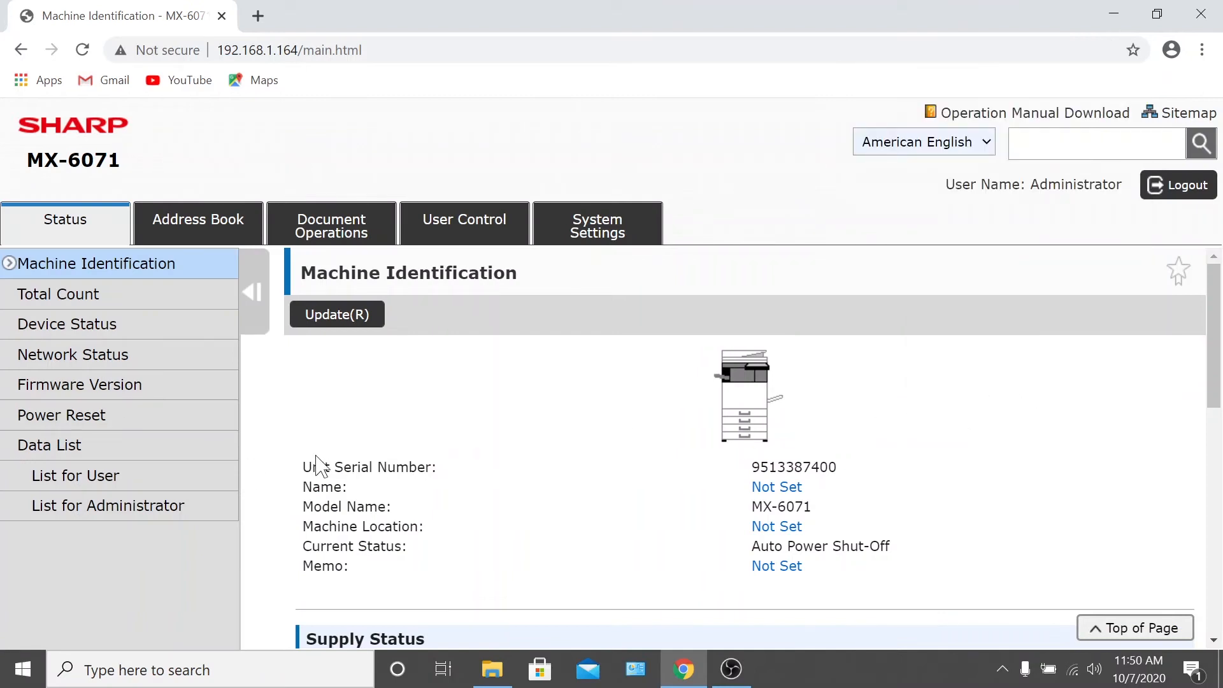
pyautogui.moveTo(279, 461)
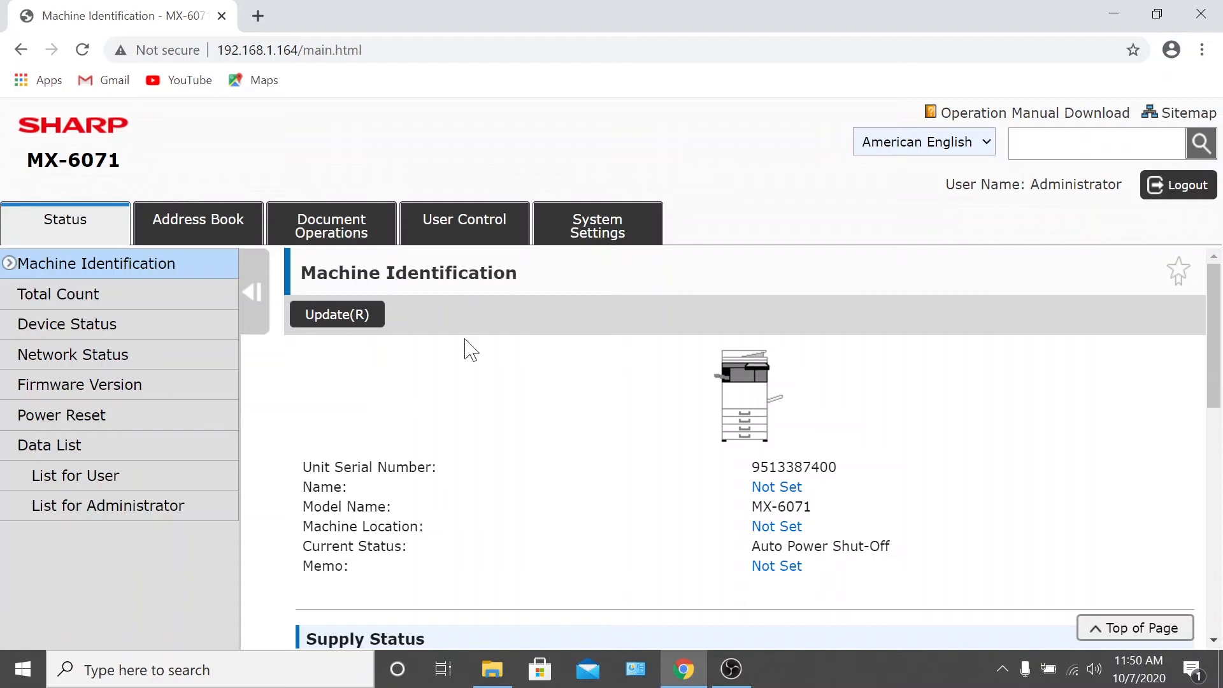
# Step: Go to the System Settings overview to reach the scan Initial Status Settings
pyautogui.click(598, 227)
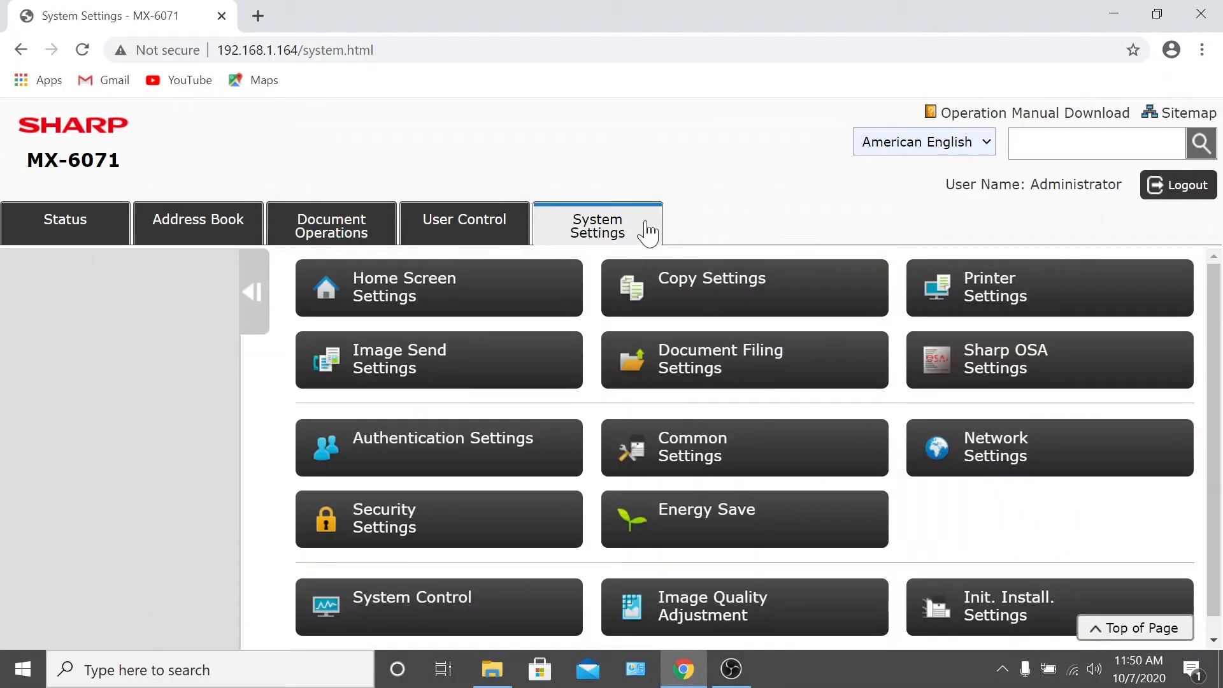
pyautogui.moveTo(614, 257)
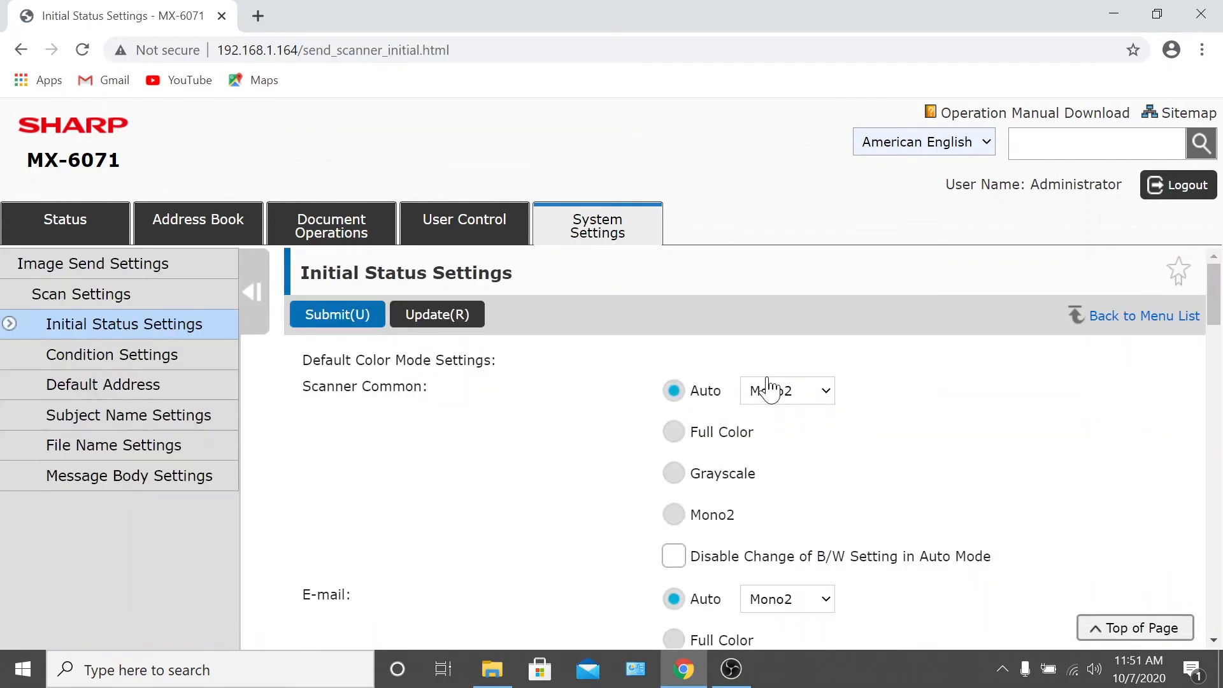
# Step: Set the Initial File Format Setting's File Type from TIFF to PDF
pyautogui.scroll(-3)
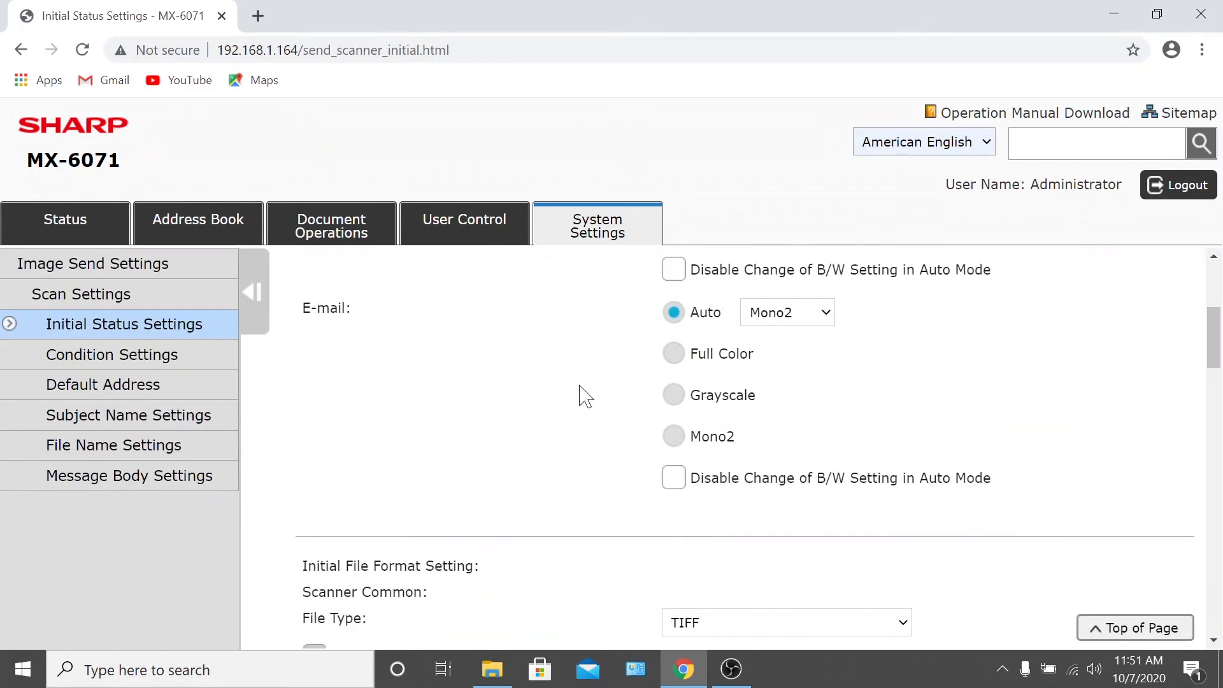
pyautogui.scroll(-3)
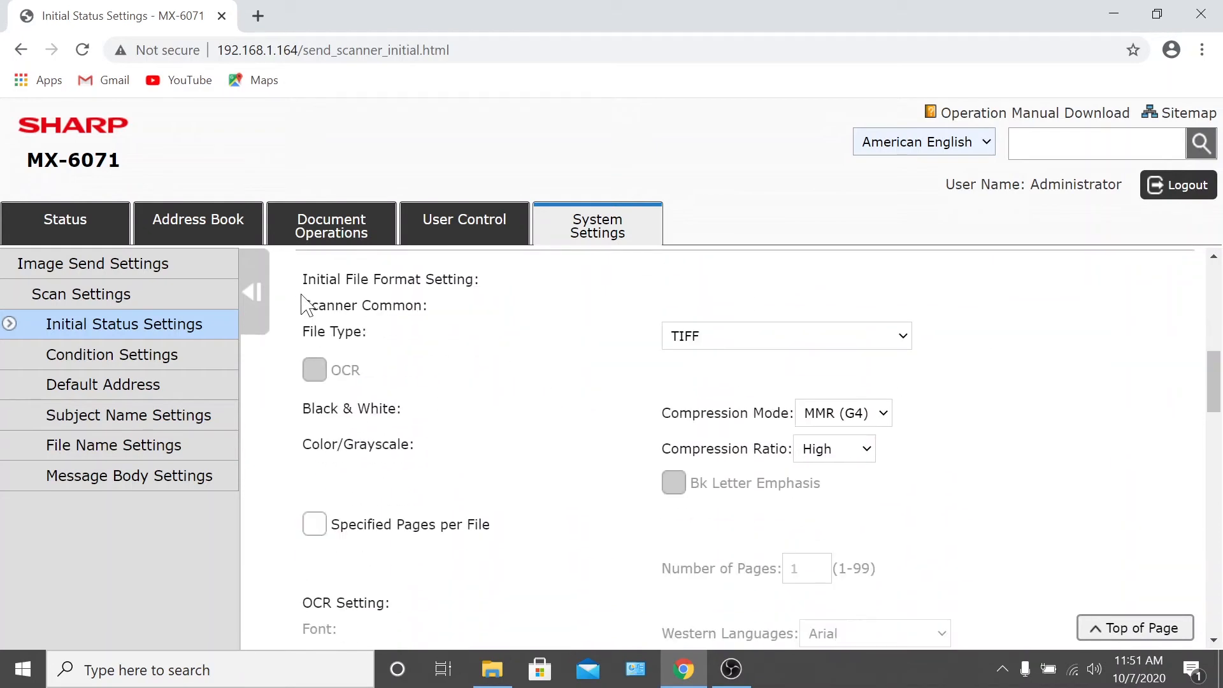
pyautogui.moveTo(927, 345)
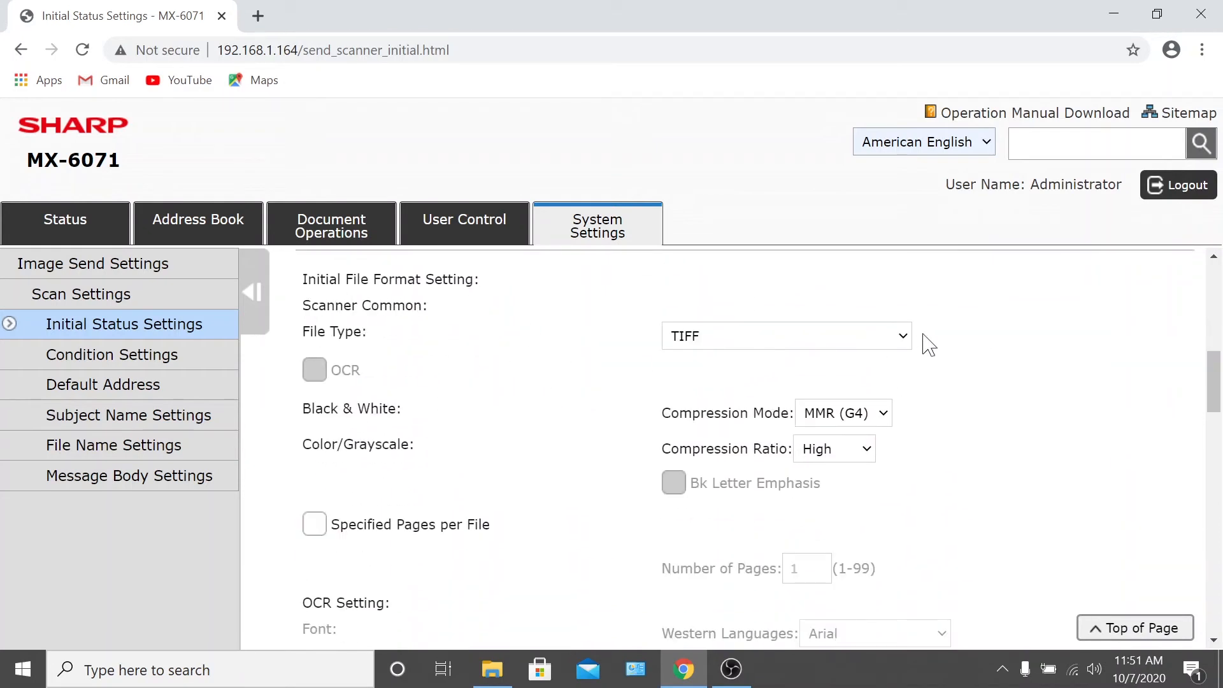
pyautogui.click(786, 335)
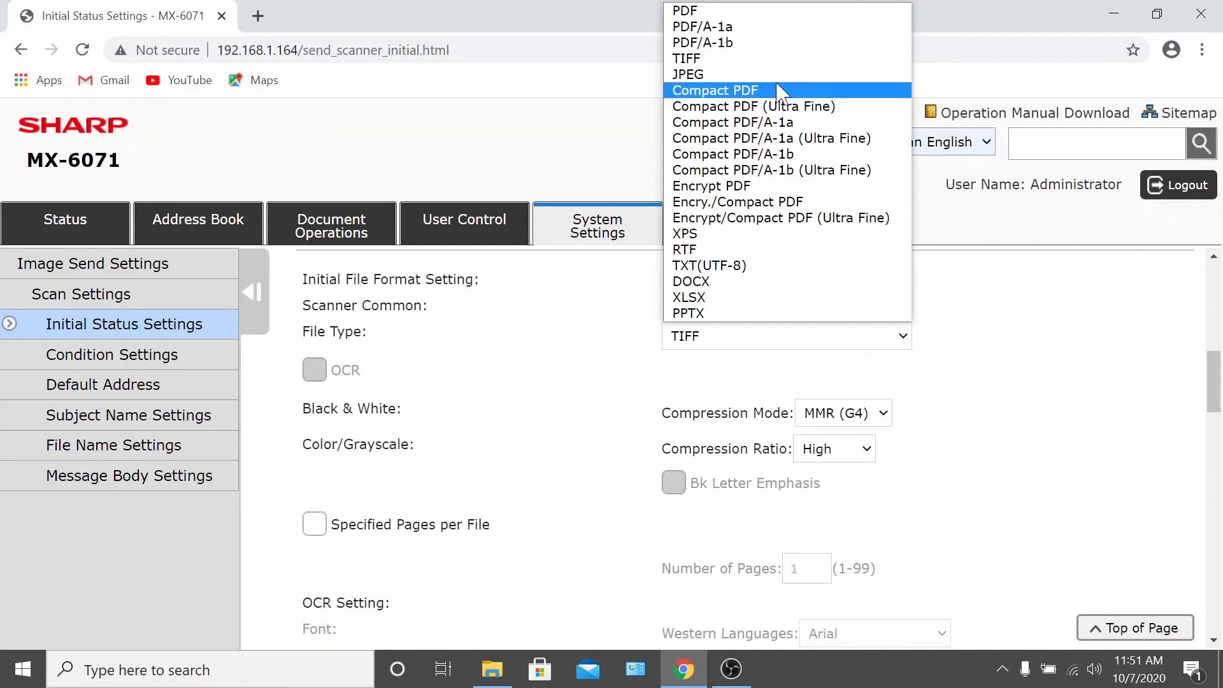
pyautogui.moveTo(762, 11)
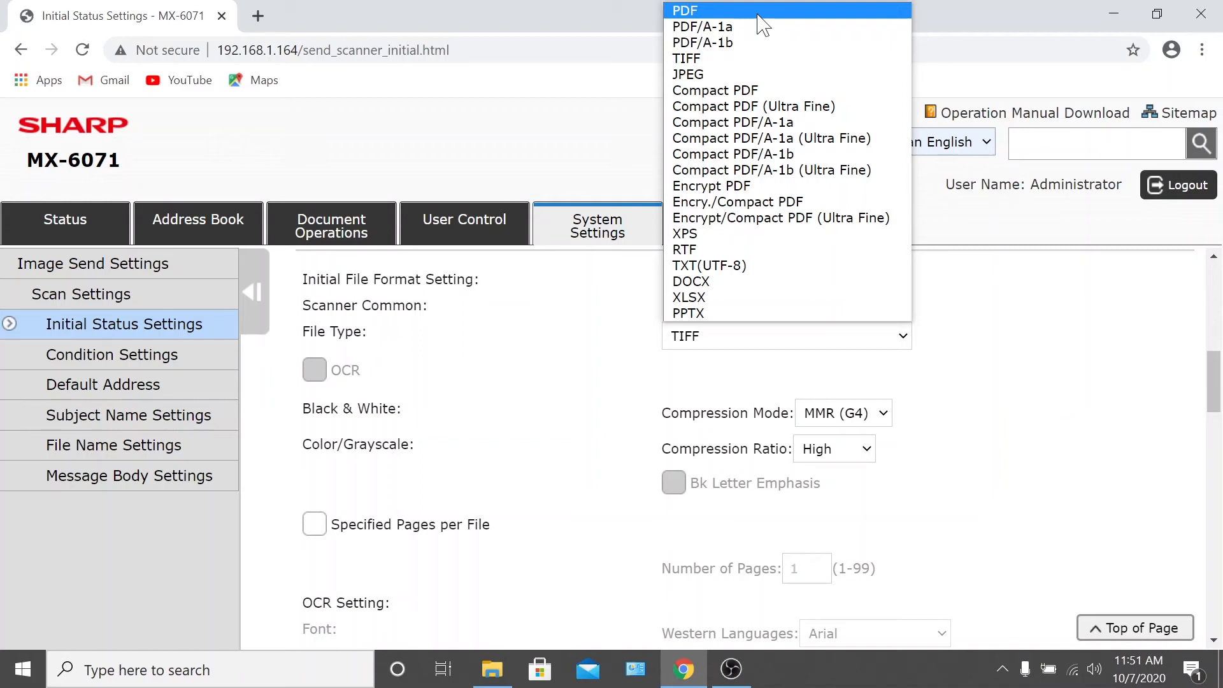
pyautogui.click(685, 11)
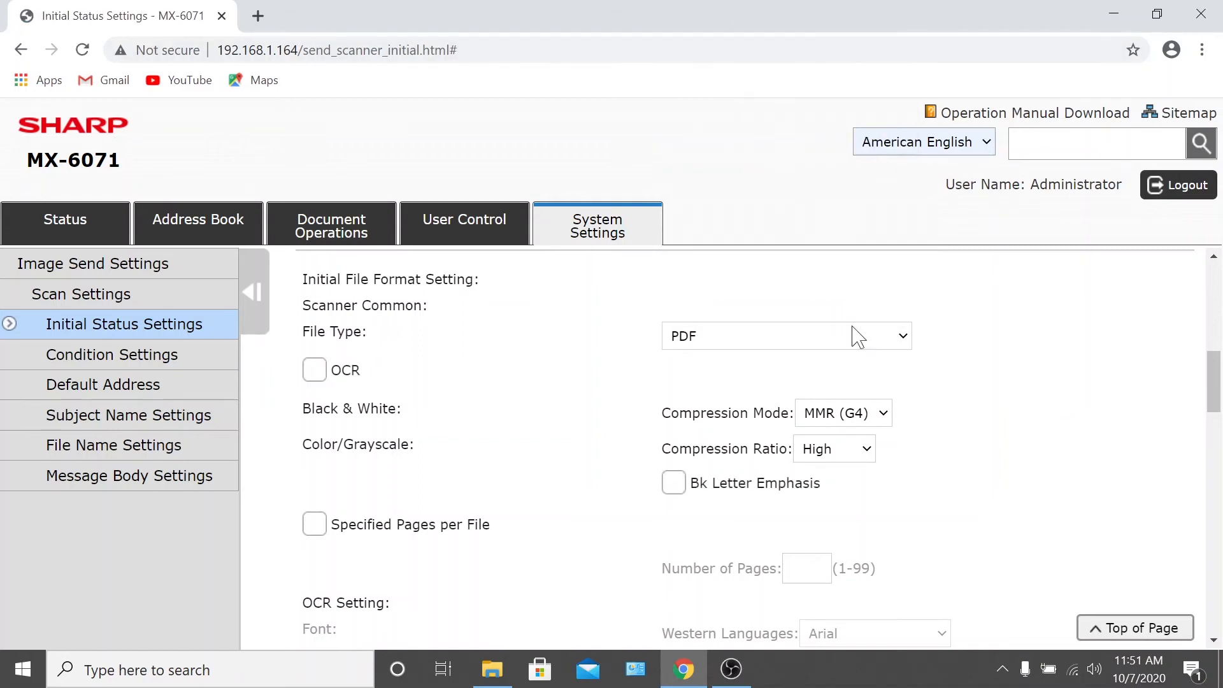
pyautogui.scroll(-3)
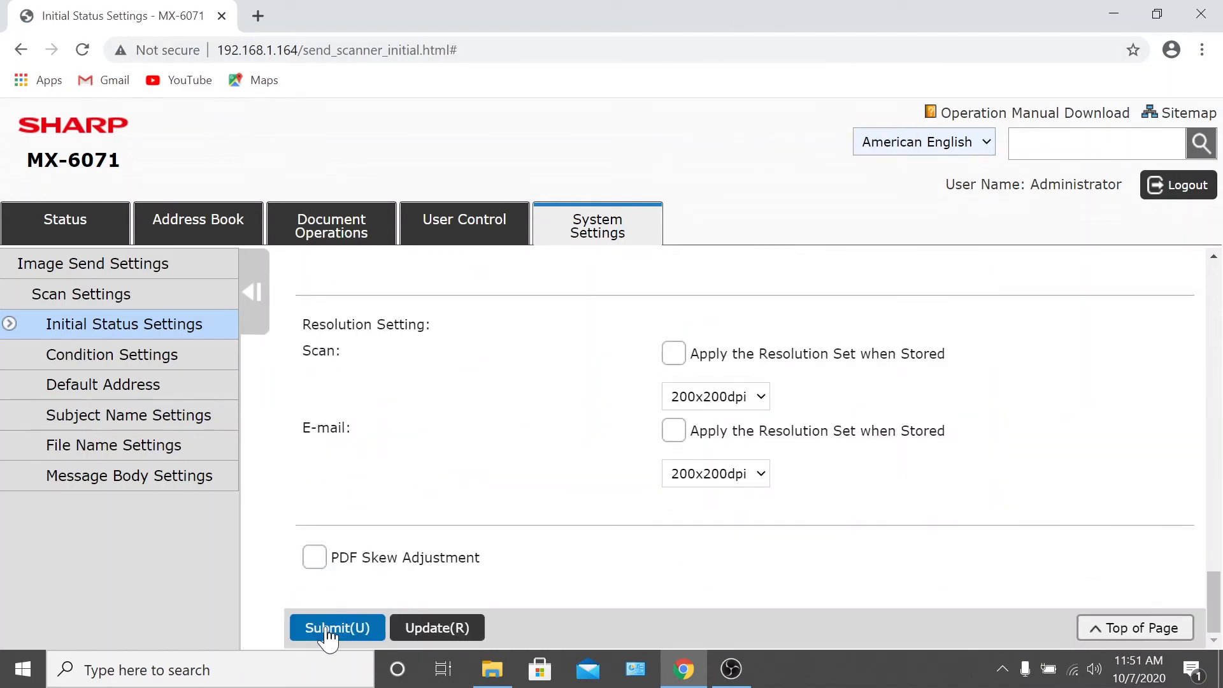
# Step: Submit the Initial Status Settings so the request is confirmed as processed
pyautogui.click(337, 628)
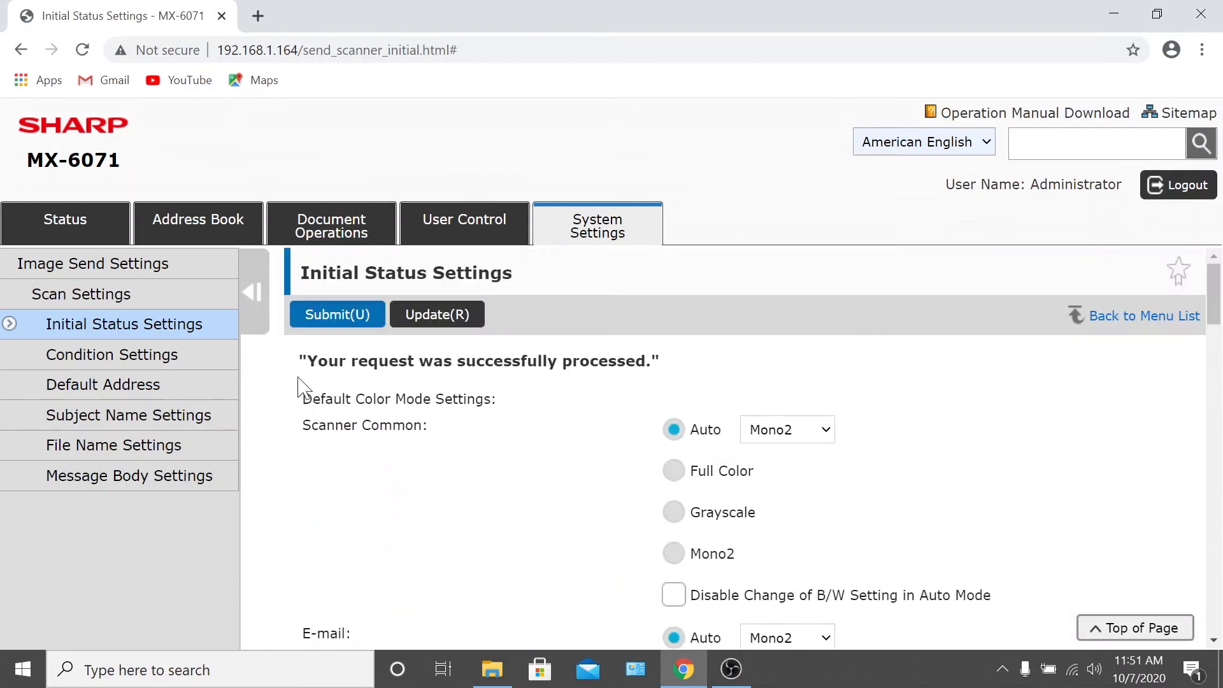
pyautogui.moveTo(659, 382)
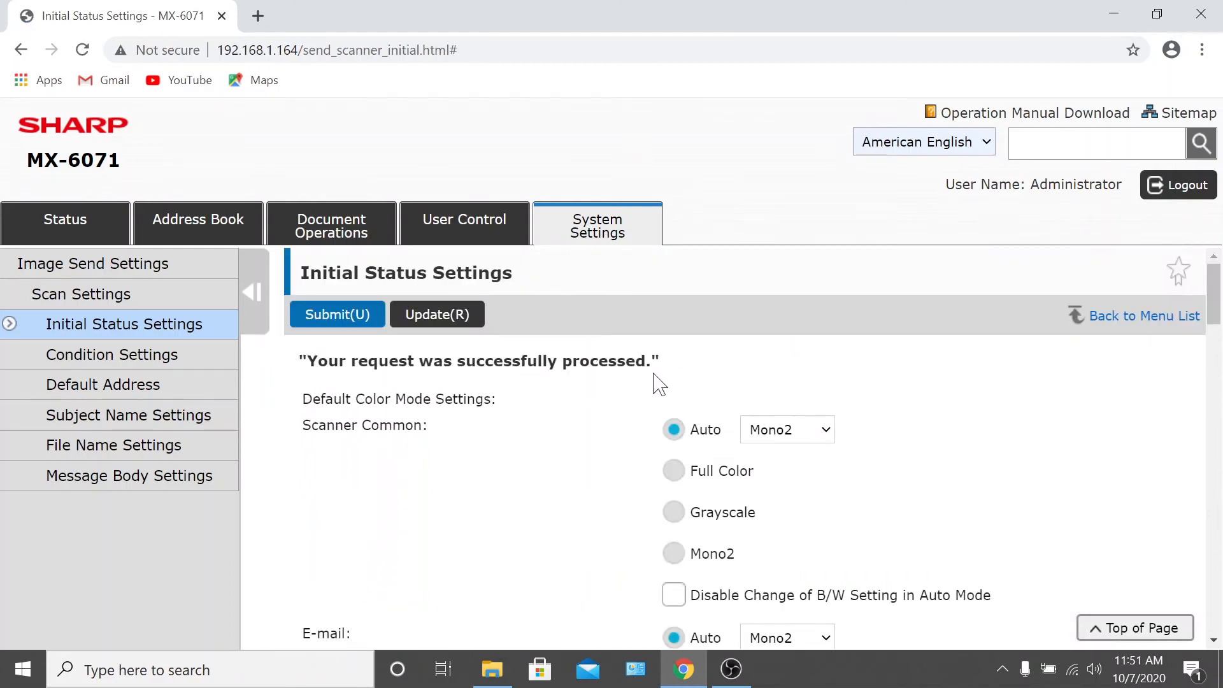